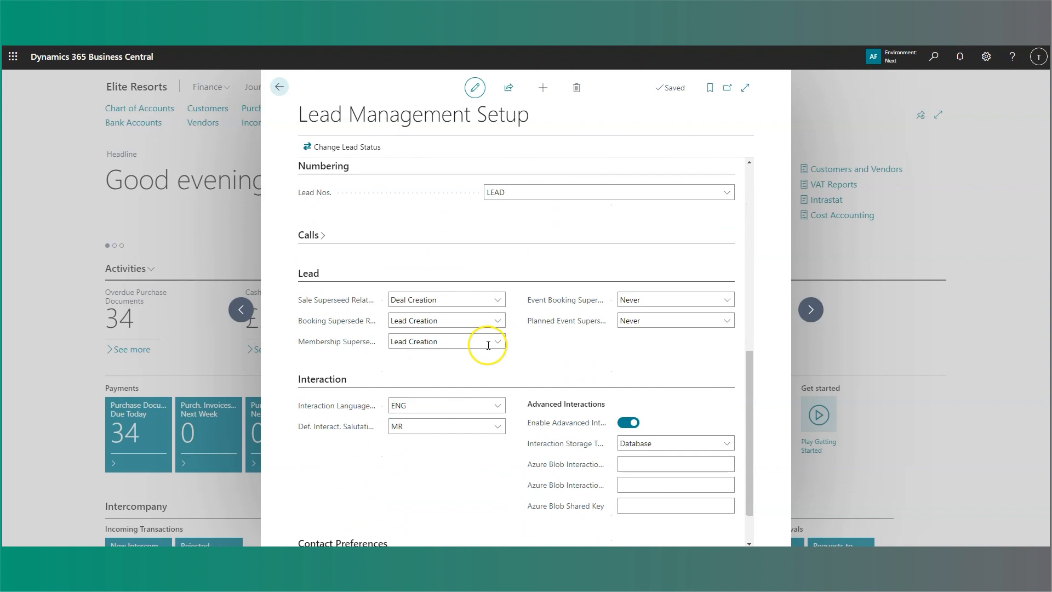
Step: Leave the lead management setup and return to the Completed Deal Card for D0000095
scroll("down", 3)
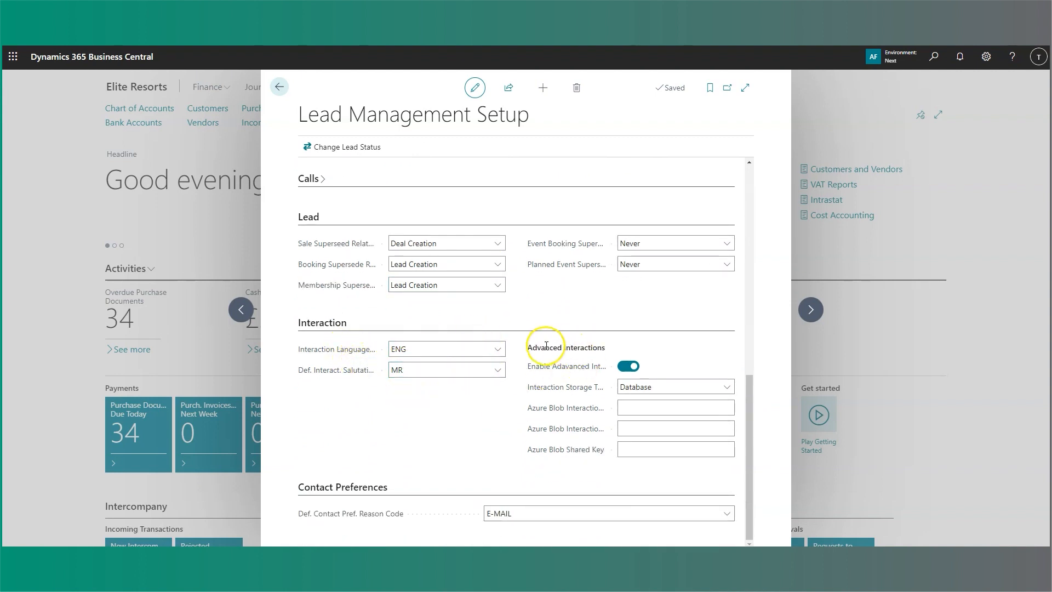
mouse_move(566, 347)
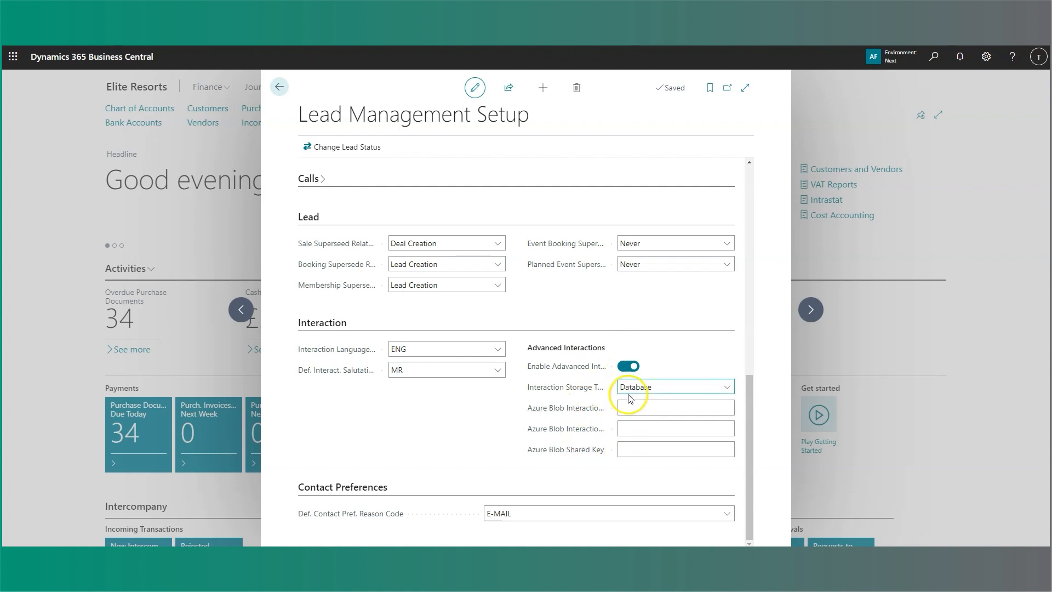
left_click(674, 408)
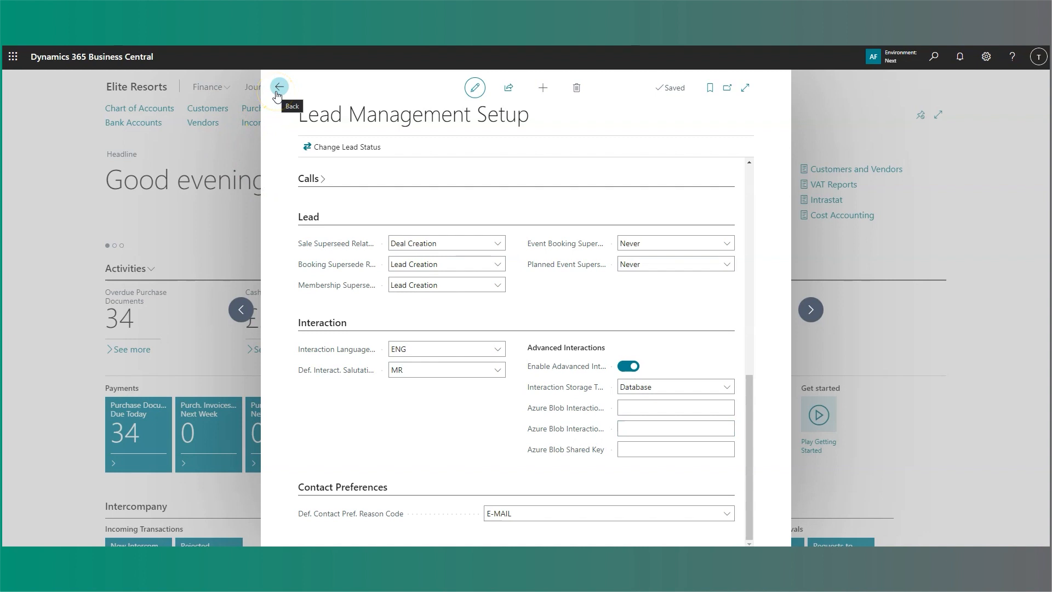
left_click(278, 87)
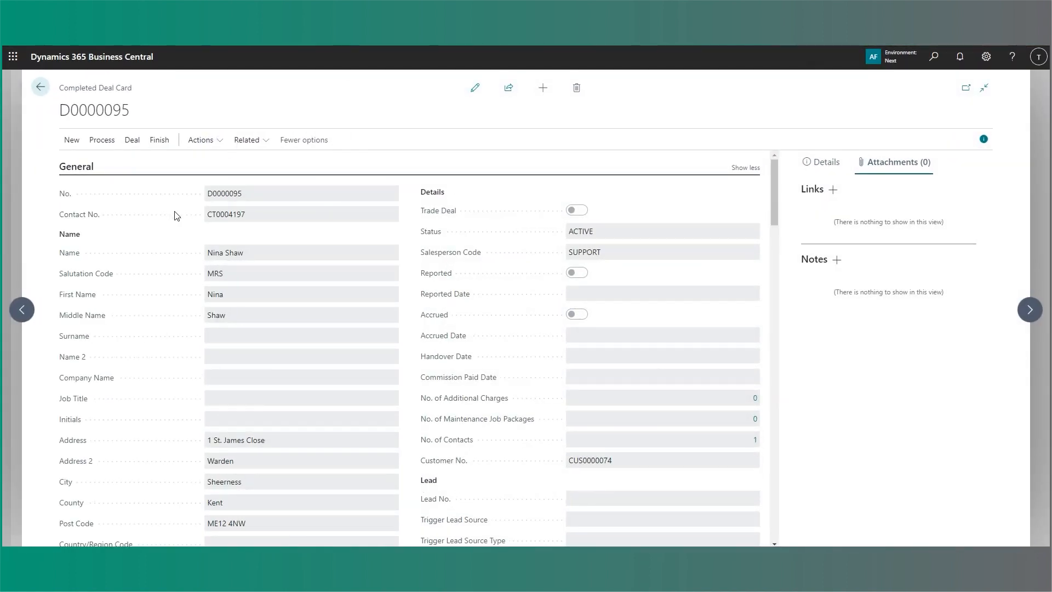
Step: Create an interaction with code INSURANCE and Delivery Method E-Mail, confirming with OK
left_click(102, 139)
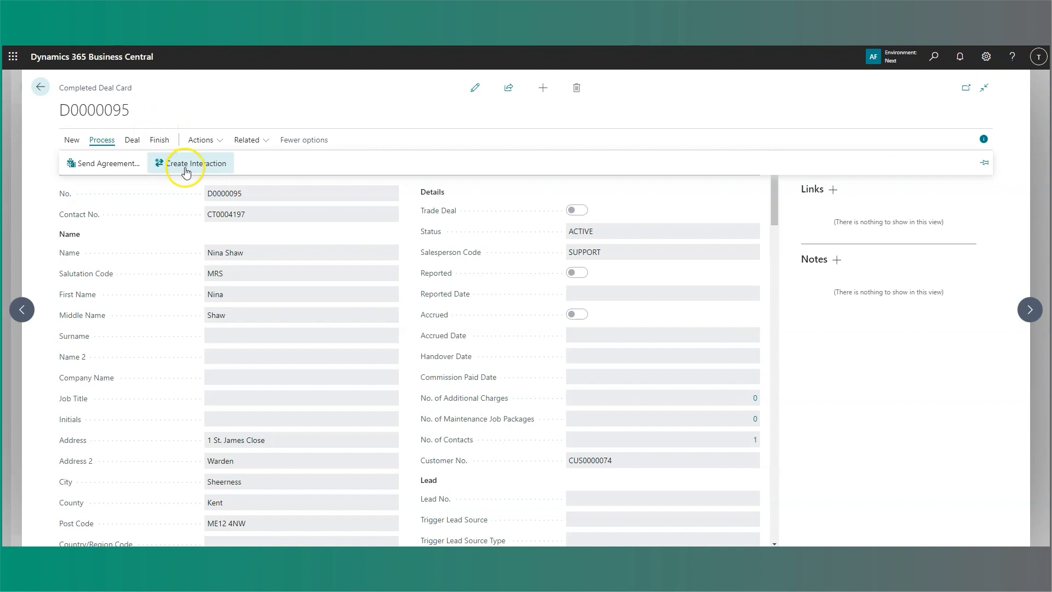
left_click(193, 163)
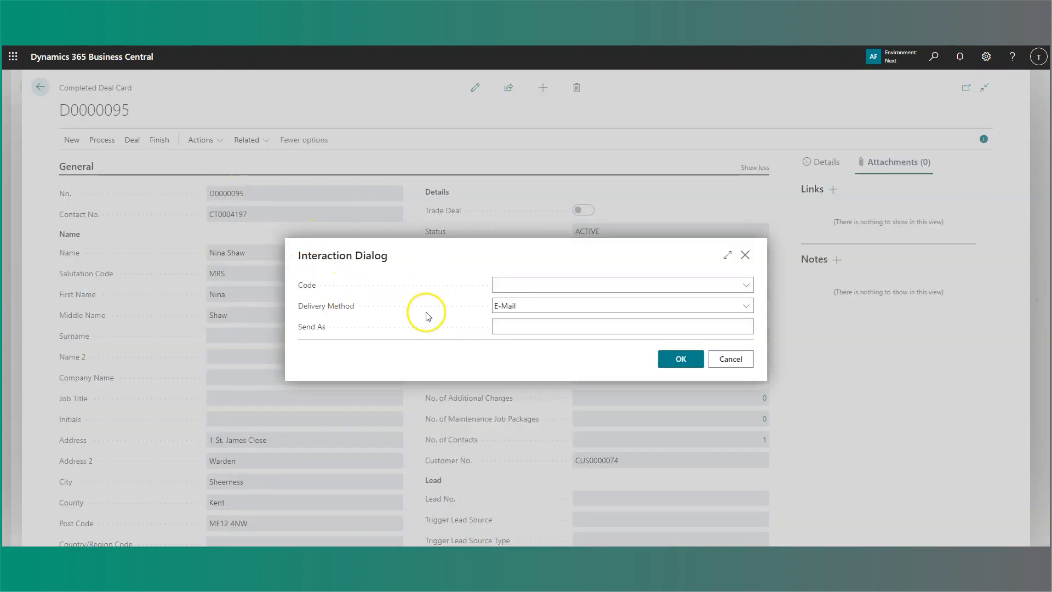
mouse_move(423, 289)
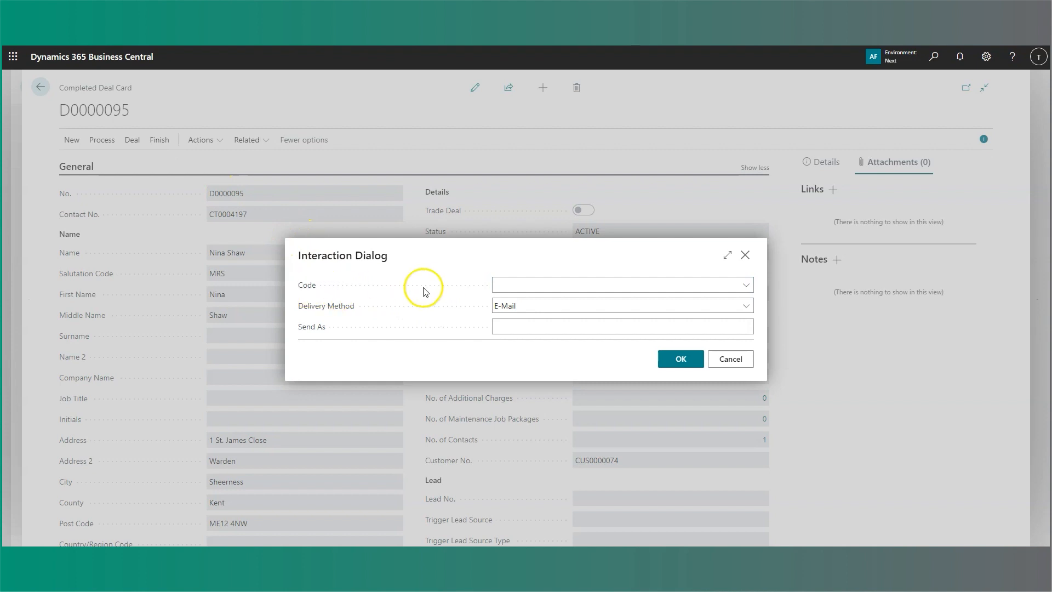
mouse_move(338, 326)
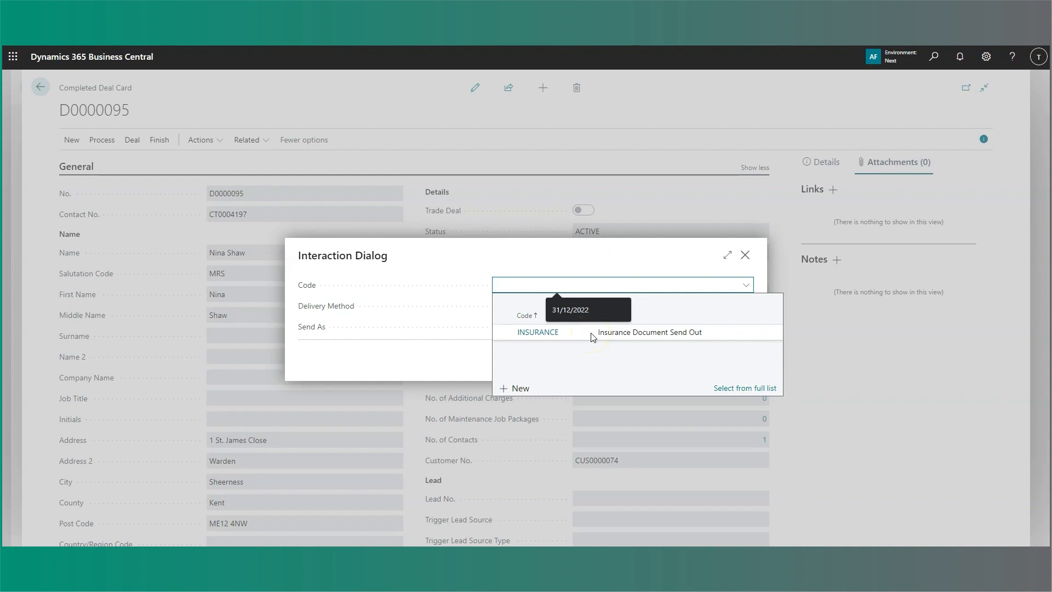
left_click(537, 331)
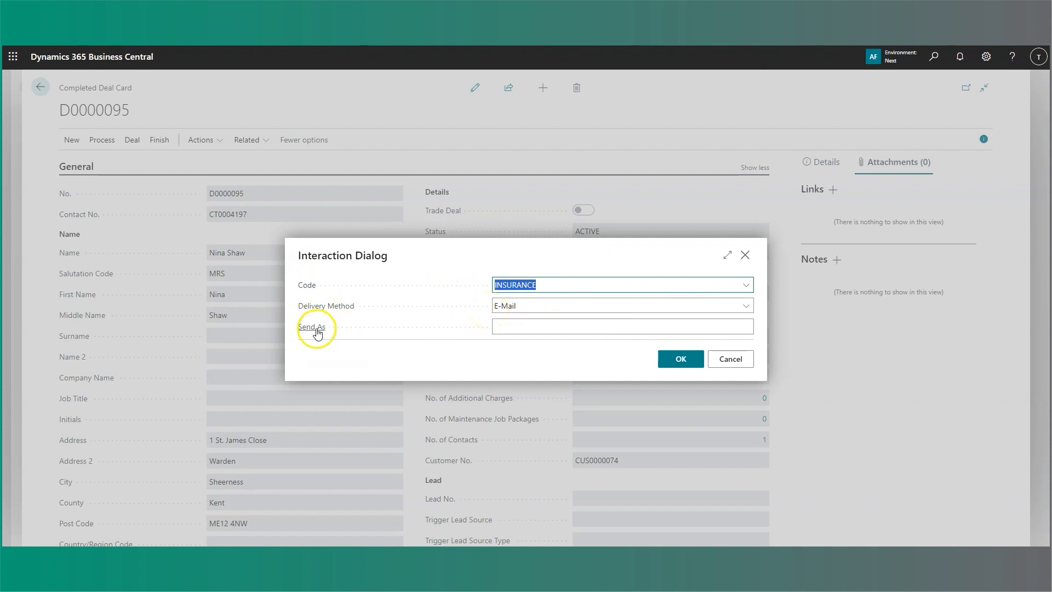
left_click(621, 326)
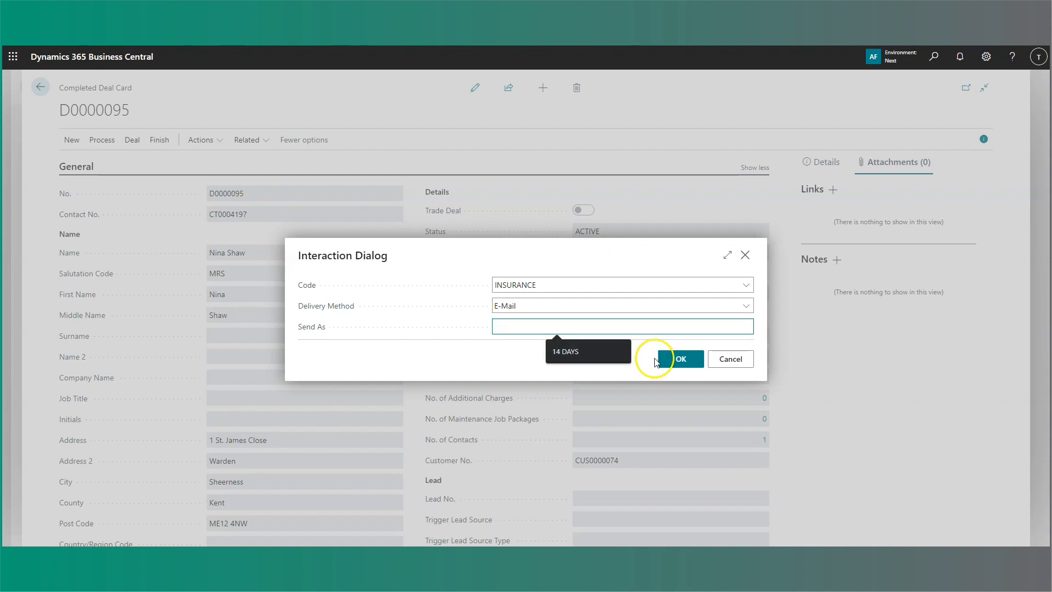
left_click(680, 359)
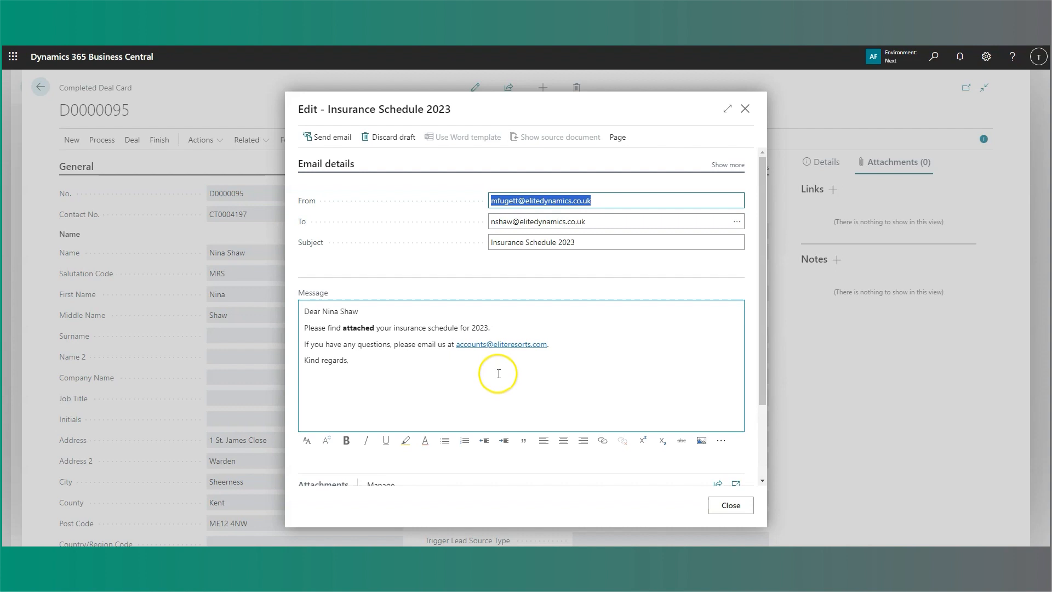
mouse_move(450, 350)
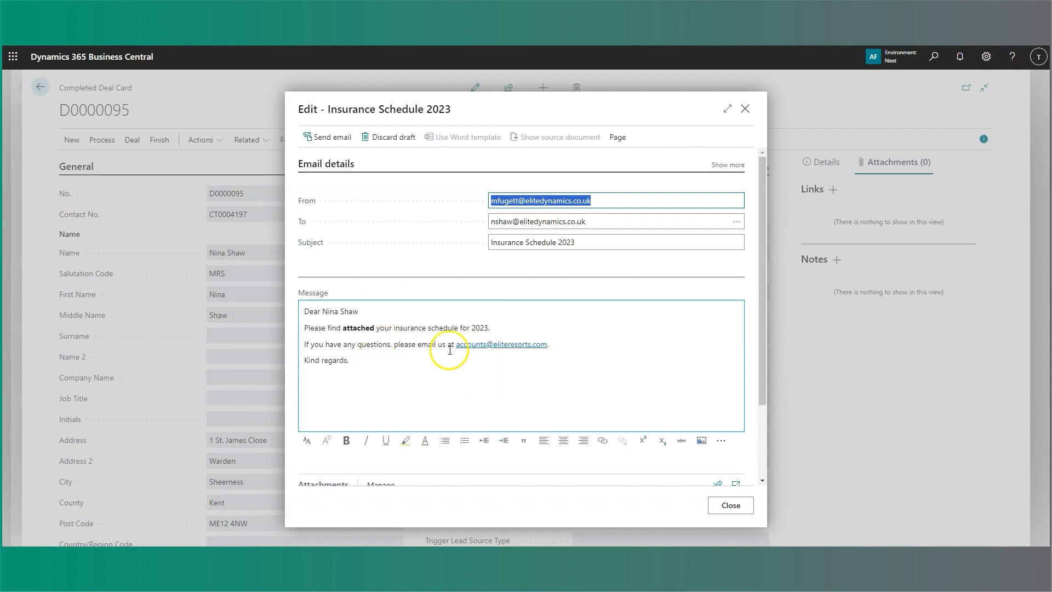
mouse_move(405, 360)
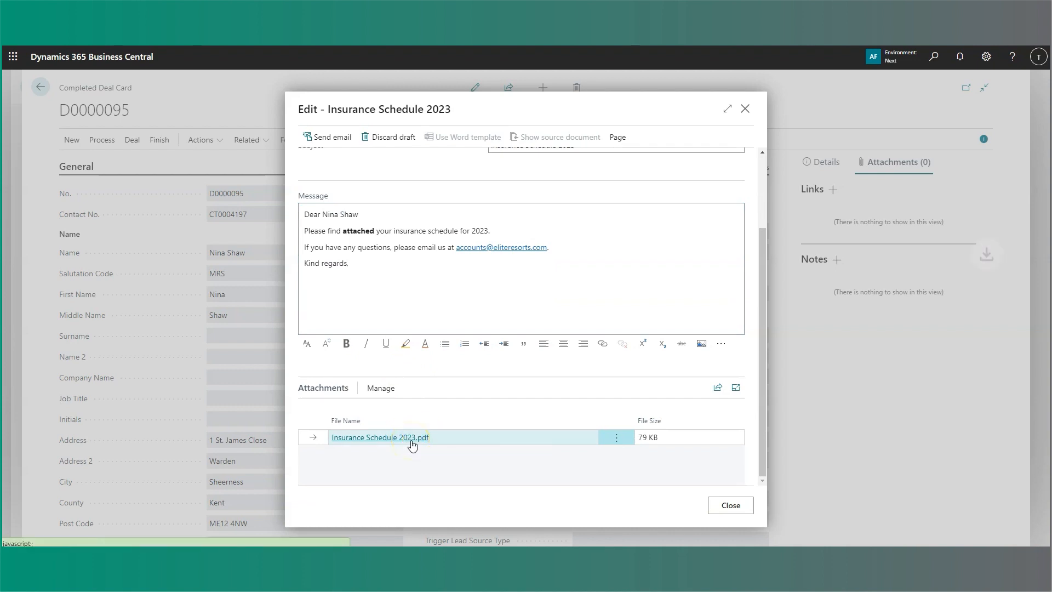
Step: Download and view the attached Insurance Schedule 2023.pdf from the e-mail draft
left_click(381, 438)
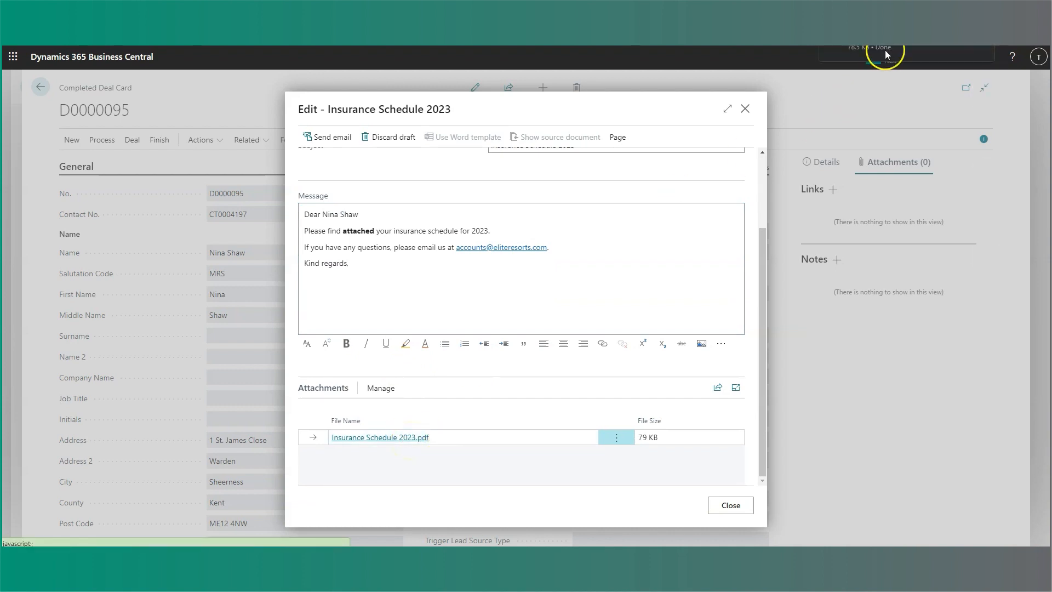
left_click(379, 437)
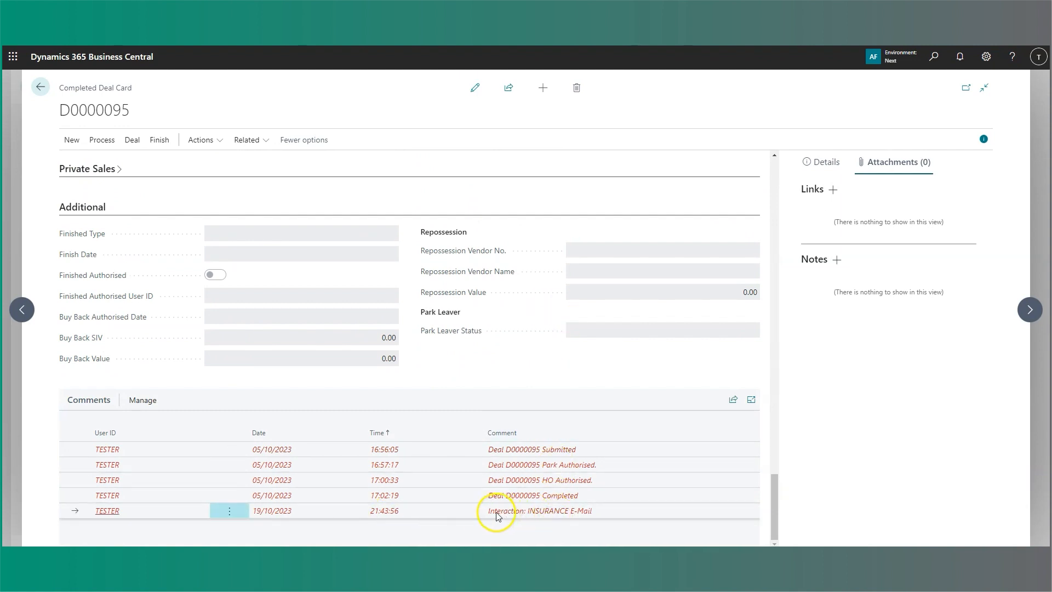
mouse_move(543, 516)
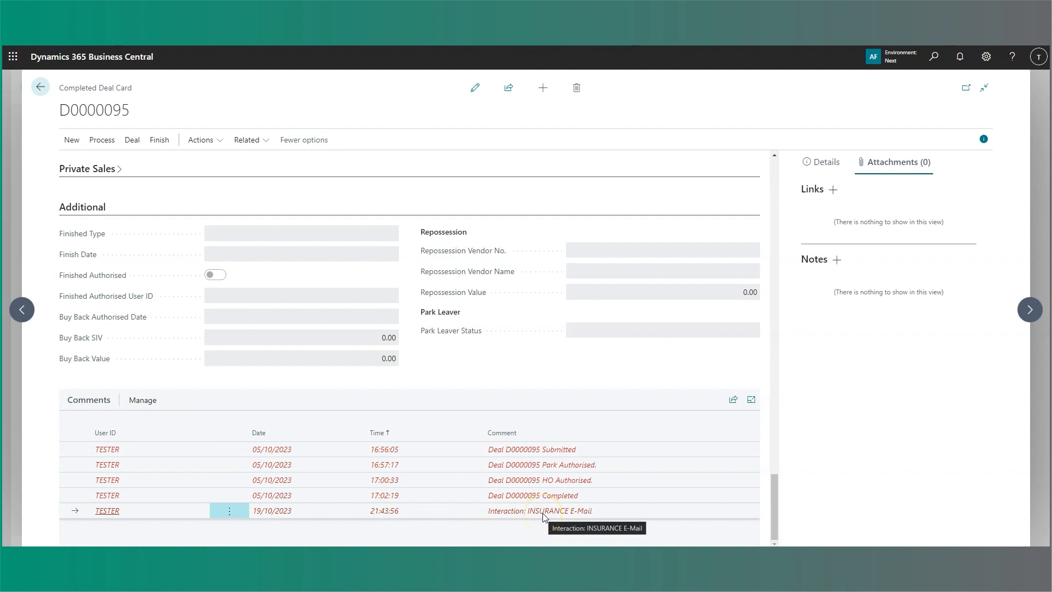
Step: View the logged 'Interaction: INSURANCE E-Mail' entry from the deal's Comments row menu
left_click(229, 510)
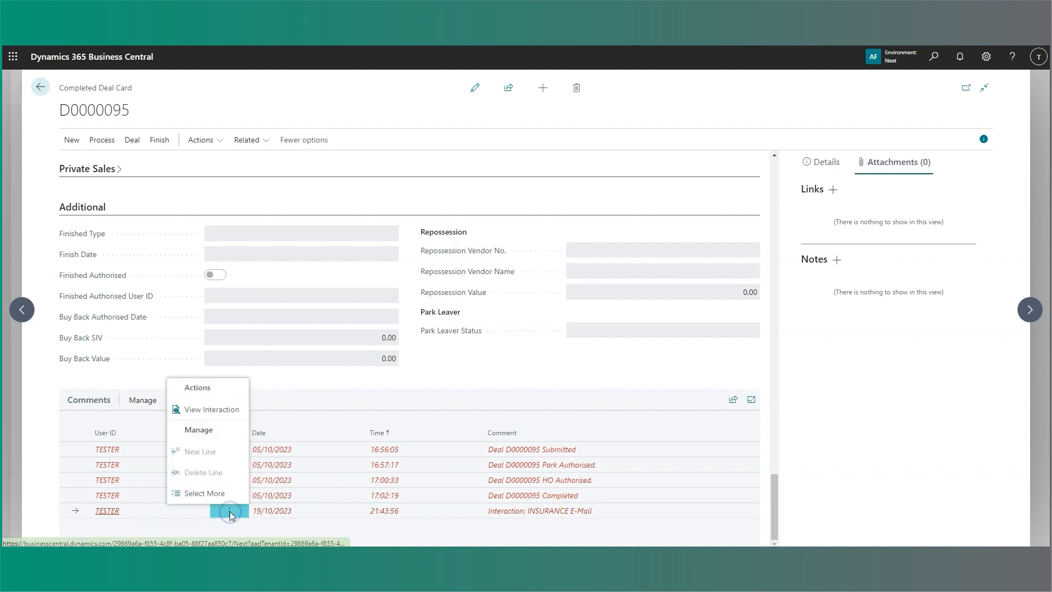
left_click(211, 408)
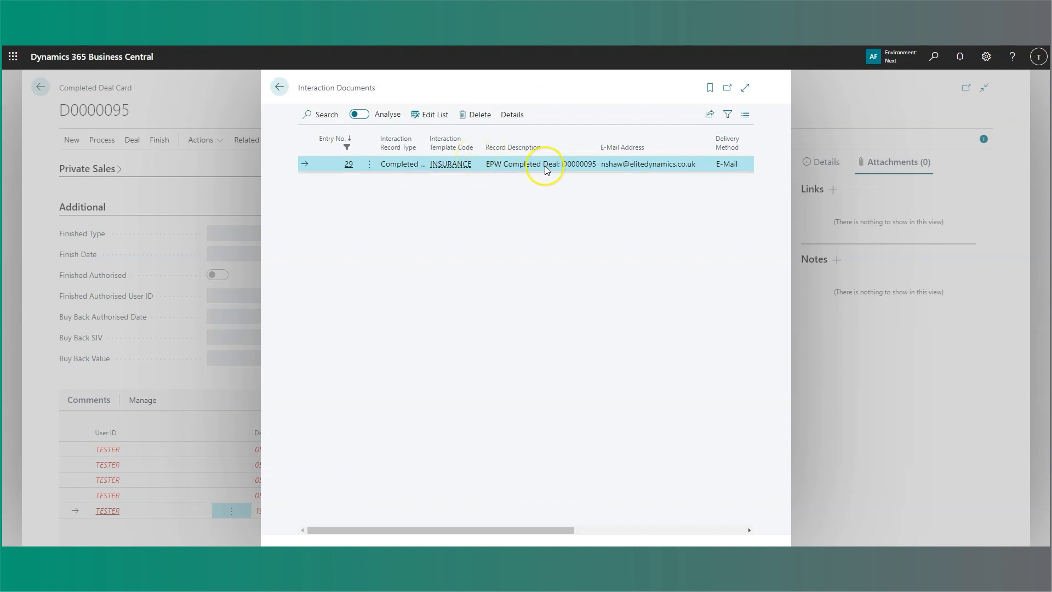
left_click_drag(436, 531, 635, 531)
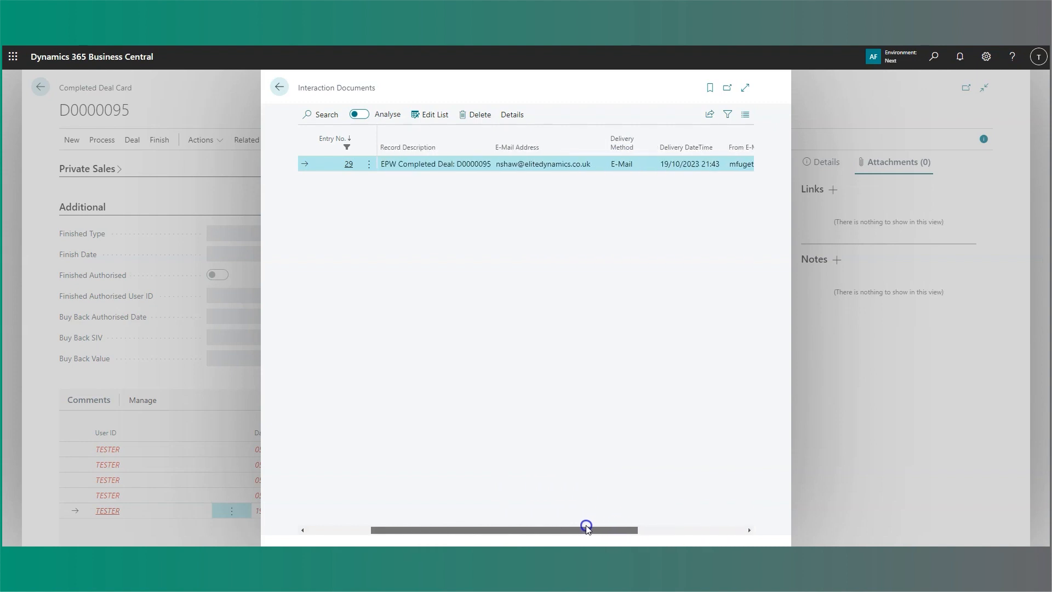
left_click(512, 114)
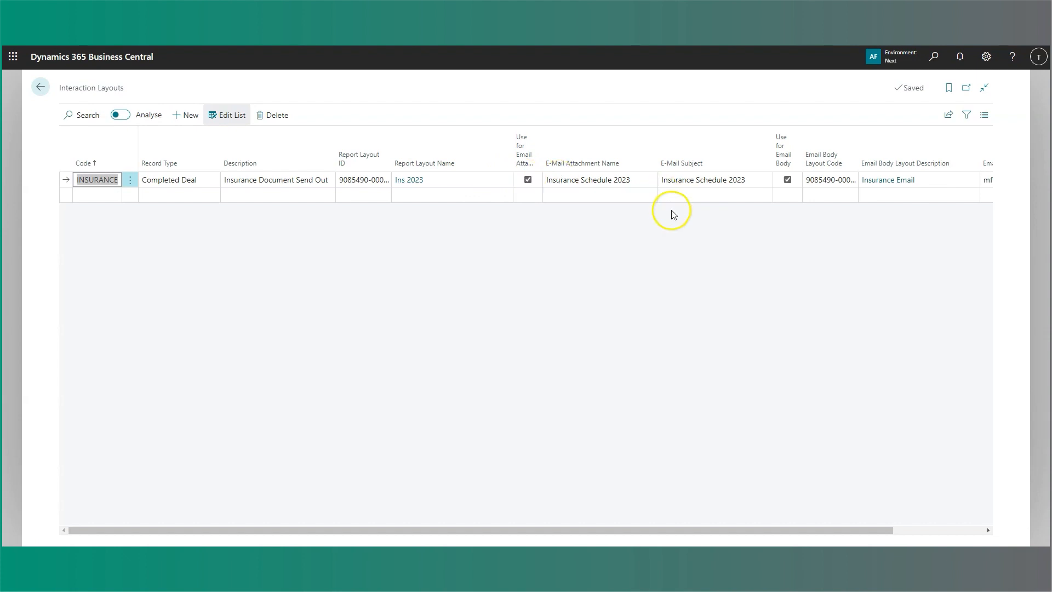
Step: Scroll the INSURANCE layout line to reveal its Insurance Email body layout and sender address
scroll("right", 3)
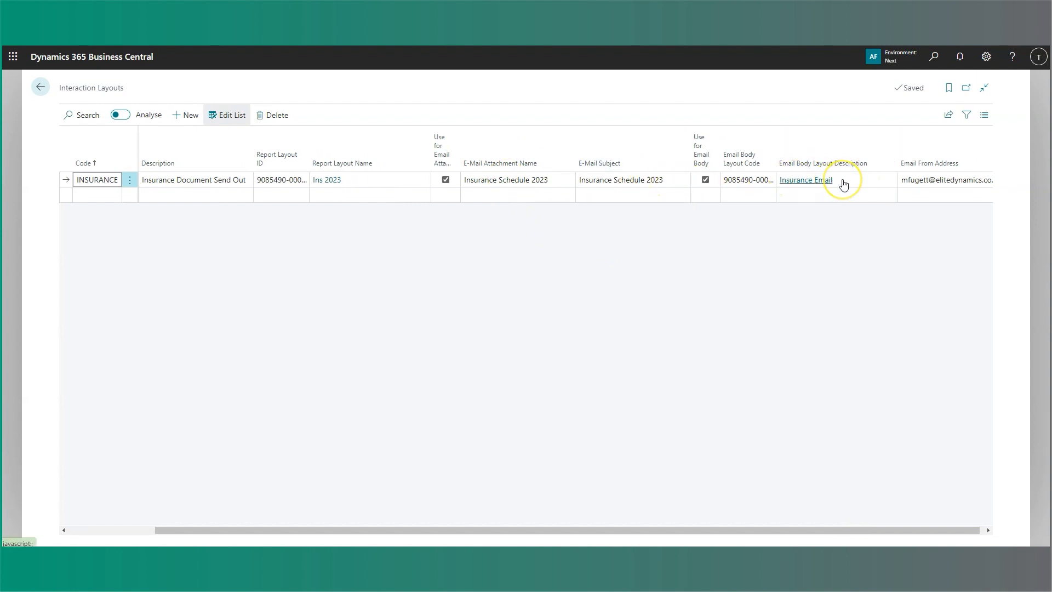
mouse_move(843, 185)
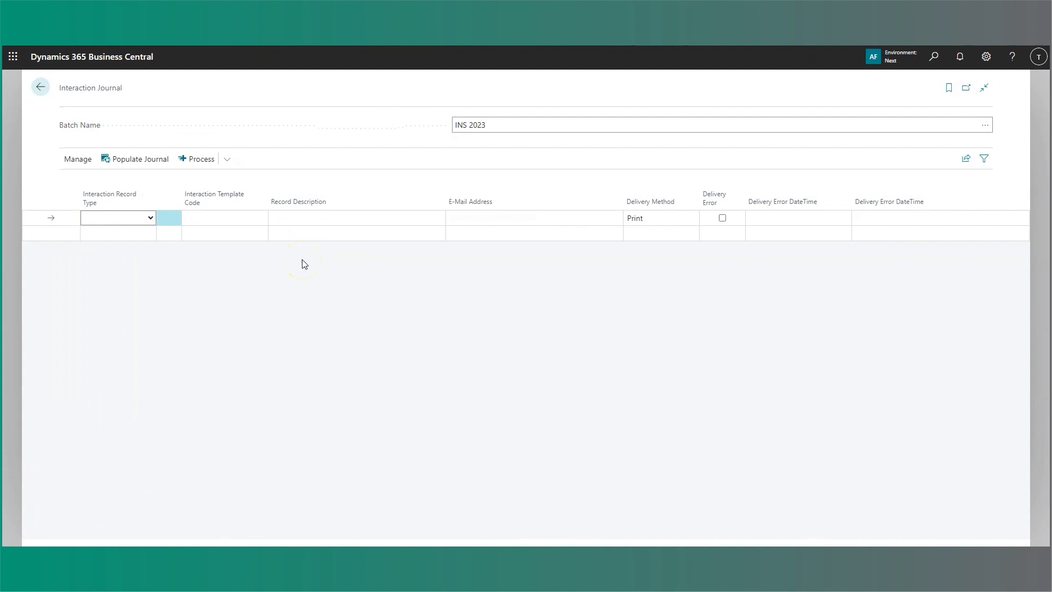
mouse_move(122, 93)
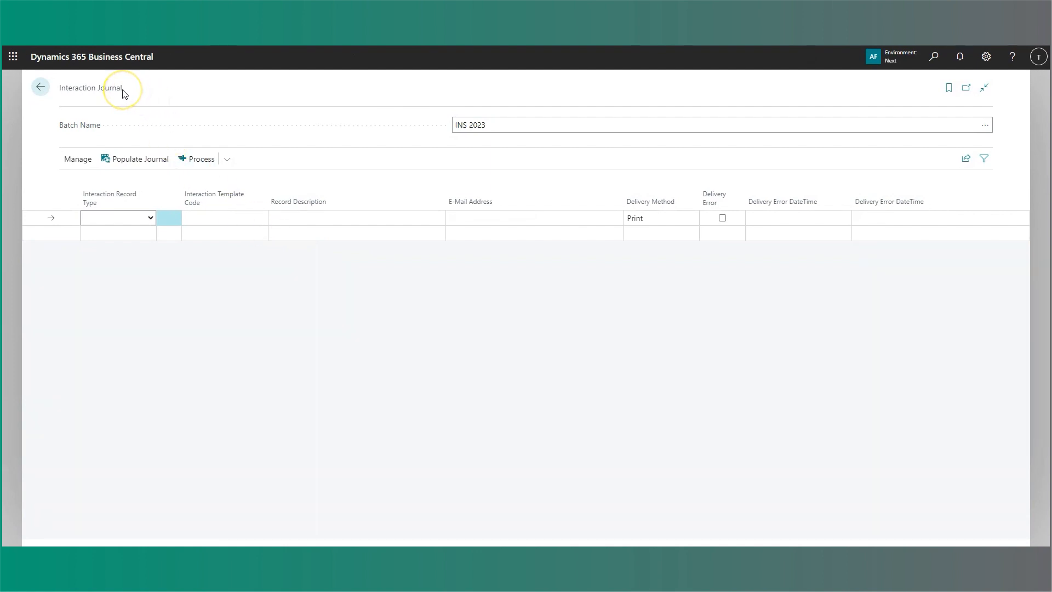
mouse_move(160, 175)
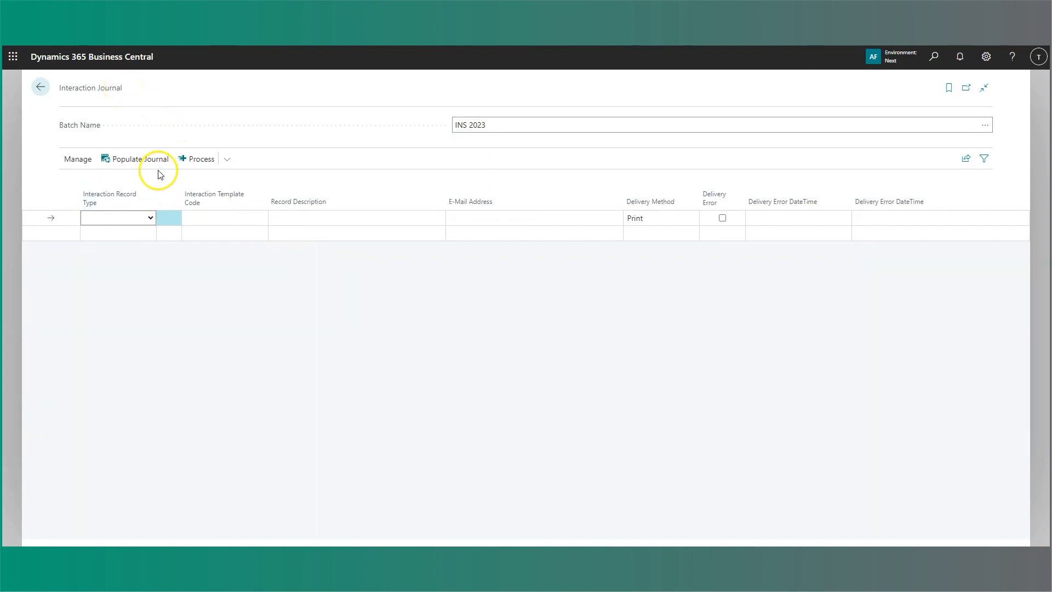
Step: Populate the journal with template INSURANCE, filtering completed deals to General Rates No. AF-RATES
left_click(140, 159)
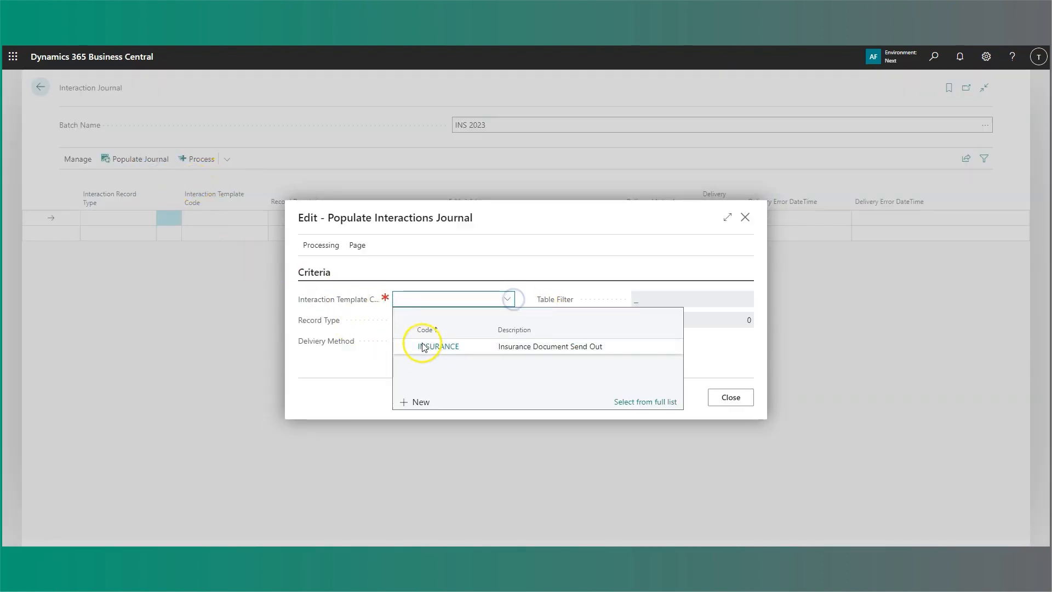
left_click(438, 346)
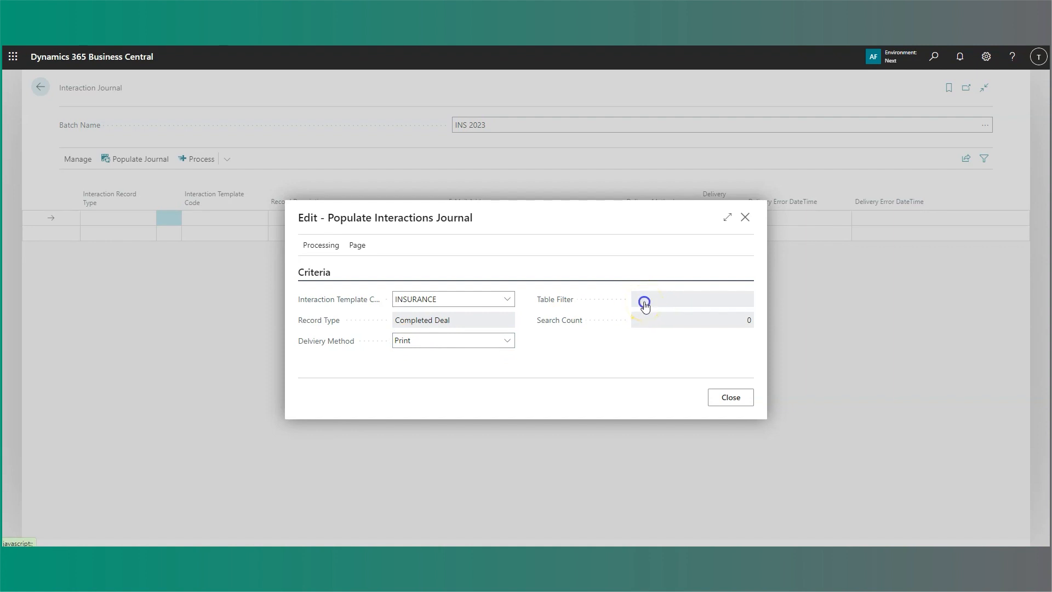
left_click(643, 300)
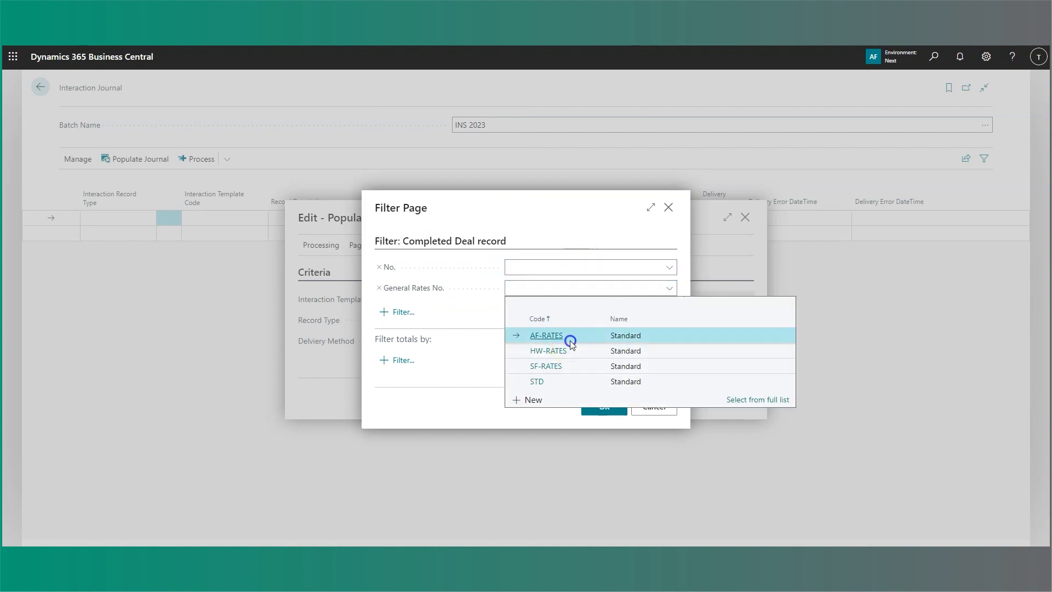
left_click(546, 335)
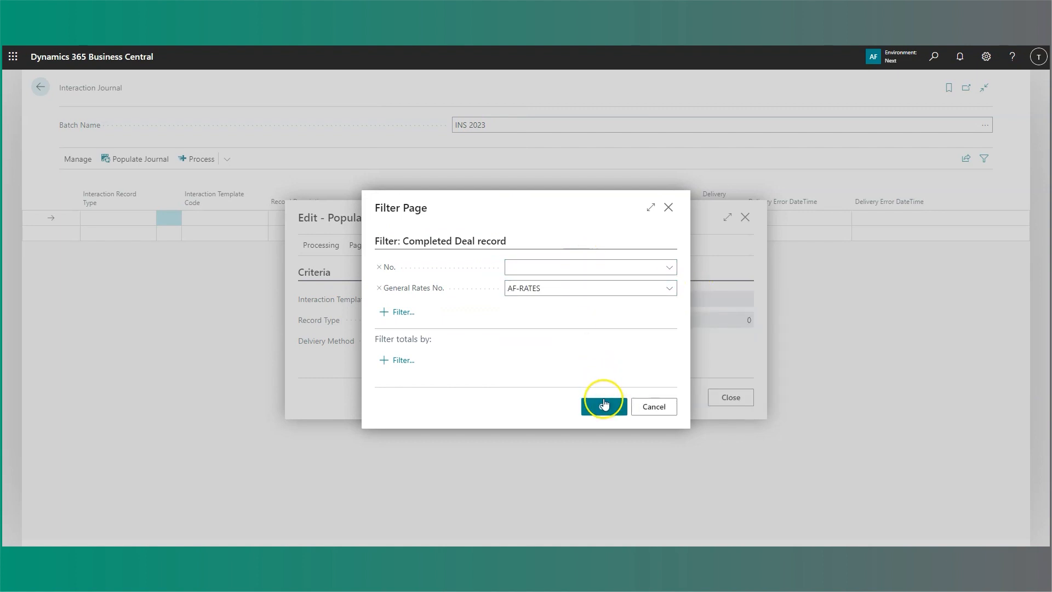
left_click(603, 405)
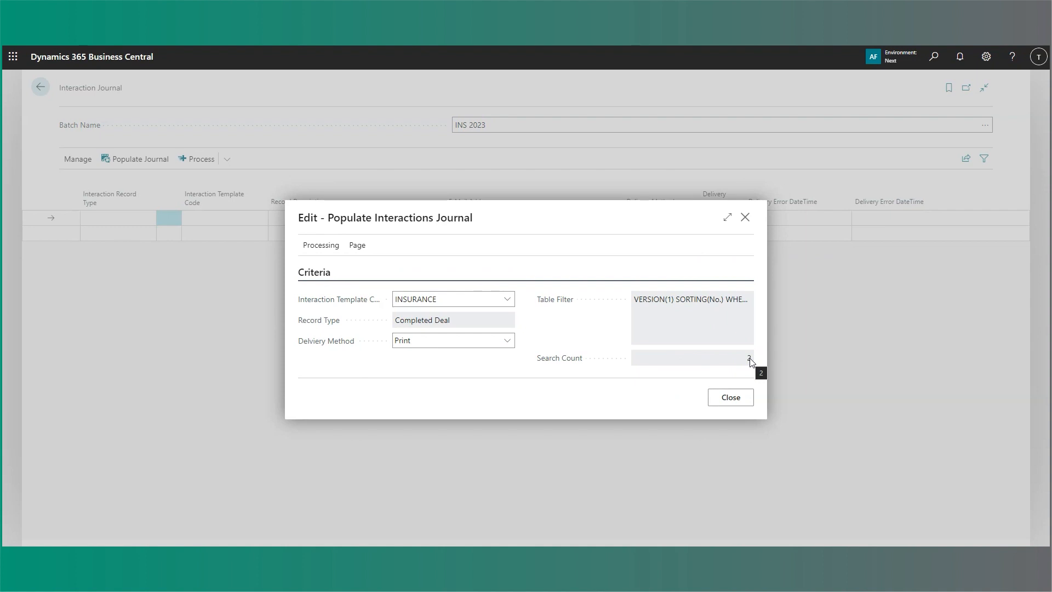
Step: Create the interaction lines, yielding two INSURANCE Completed Deal print lines including D0000038
left_click(321, 245)
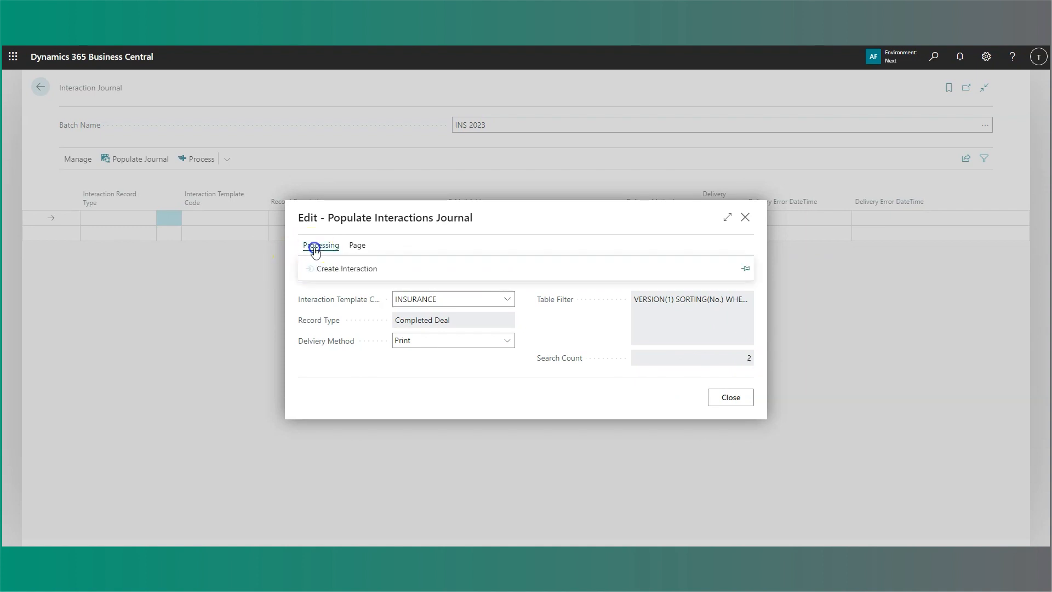
left_click(346, 269)
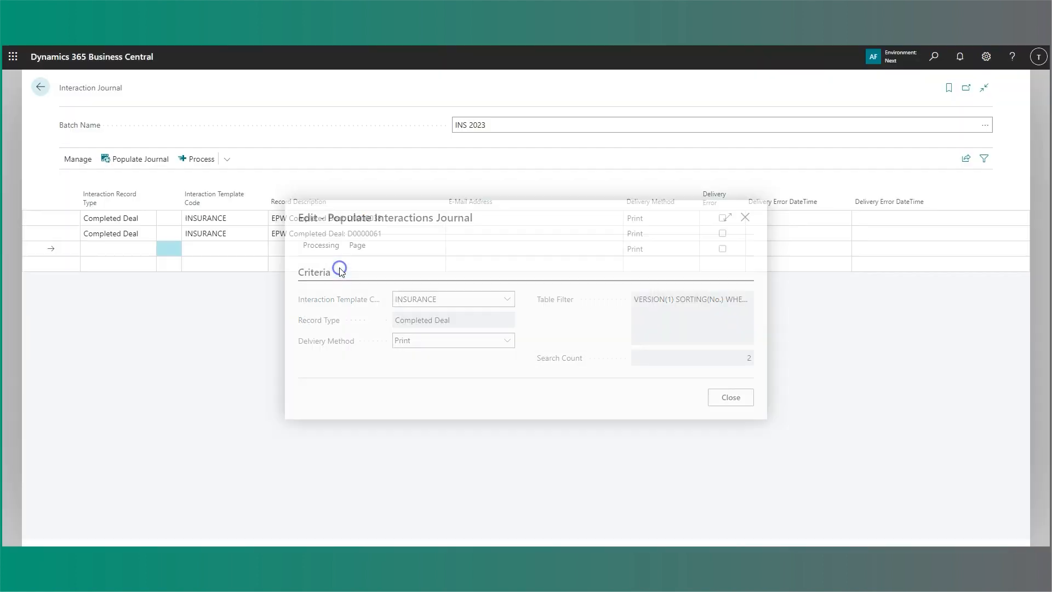
left_click(730, 396)
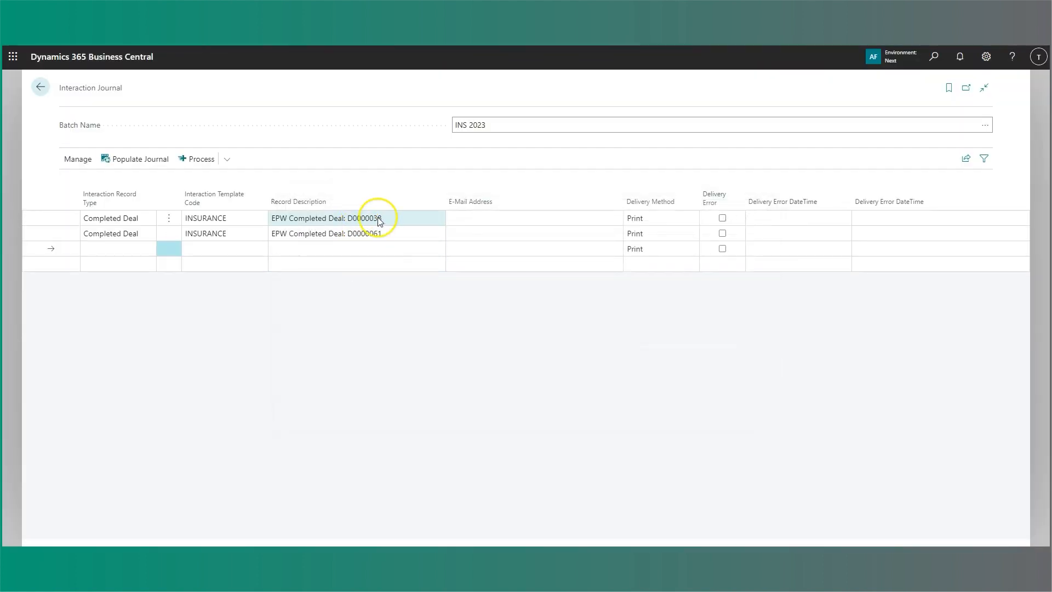
mouse_move(379, 221)
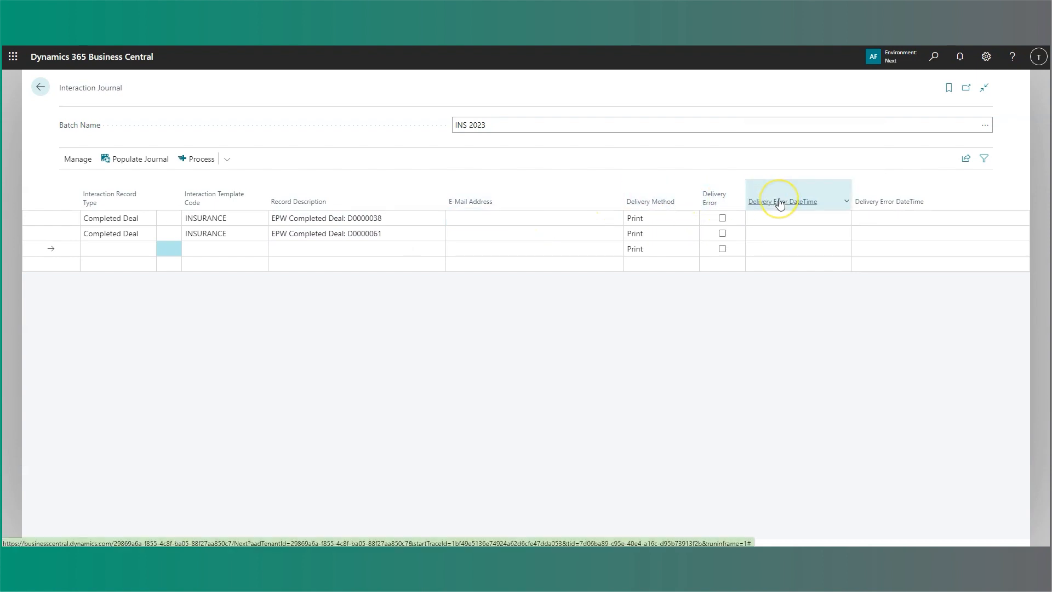
mouse_move(782, 202)
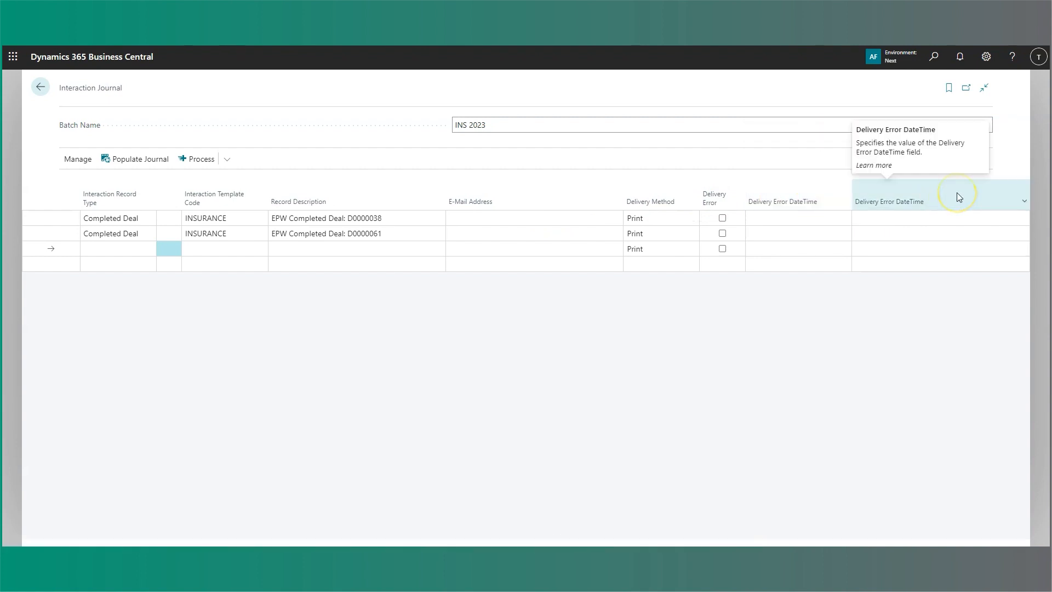
mouse_move(959, 196)
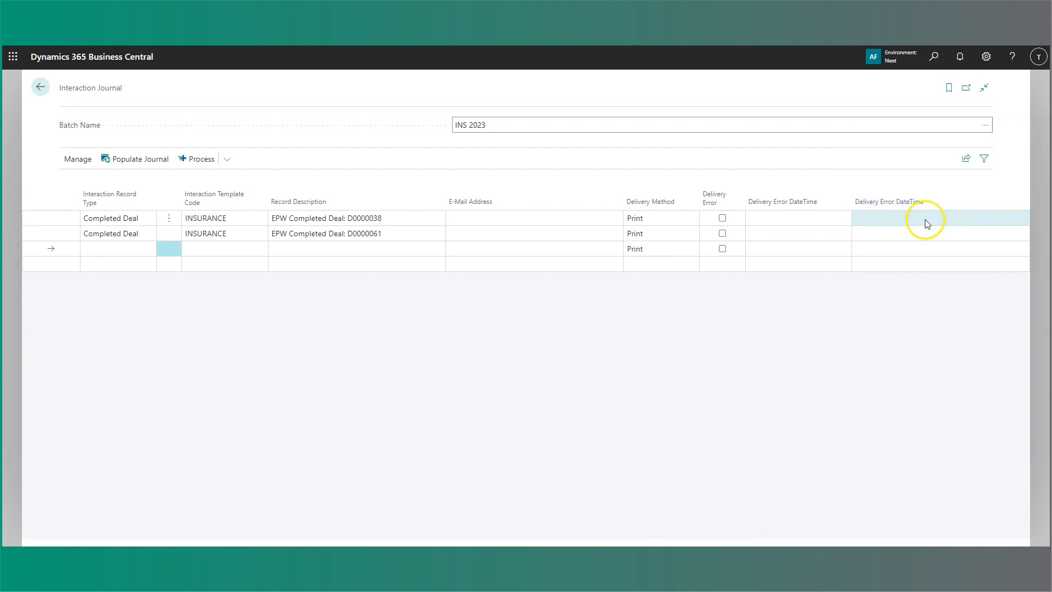
mouse_move(614, 149)
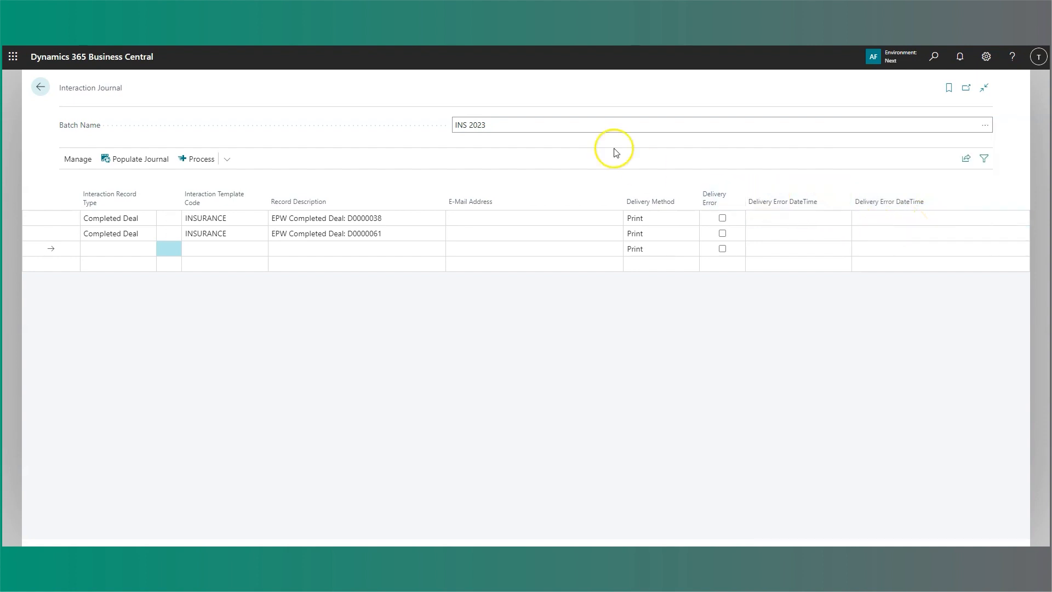
Step: Run Process on the INS 2023 journal so both print lines are produced and cleared
left_click(227, 158)
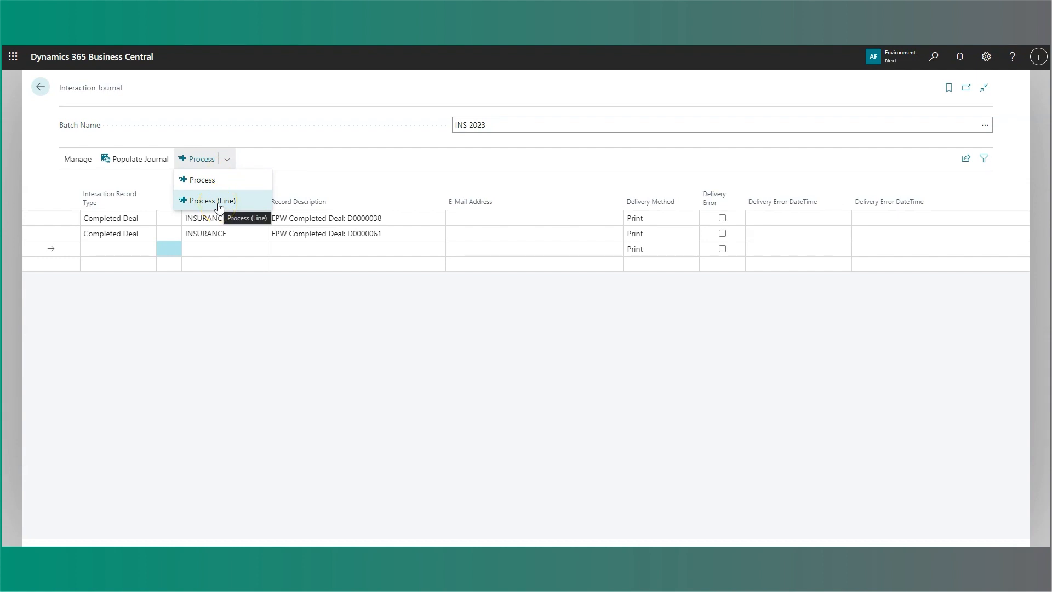
mouse_move(202, 178)
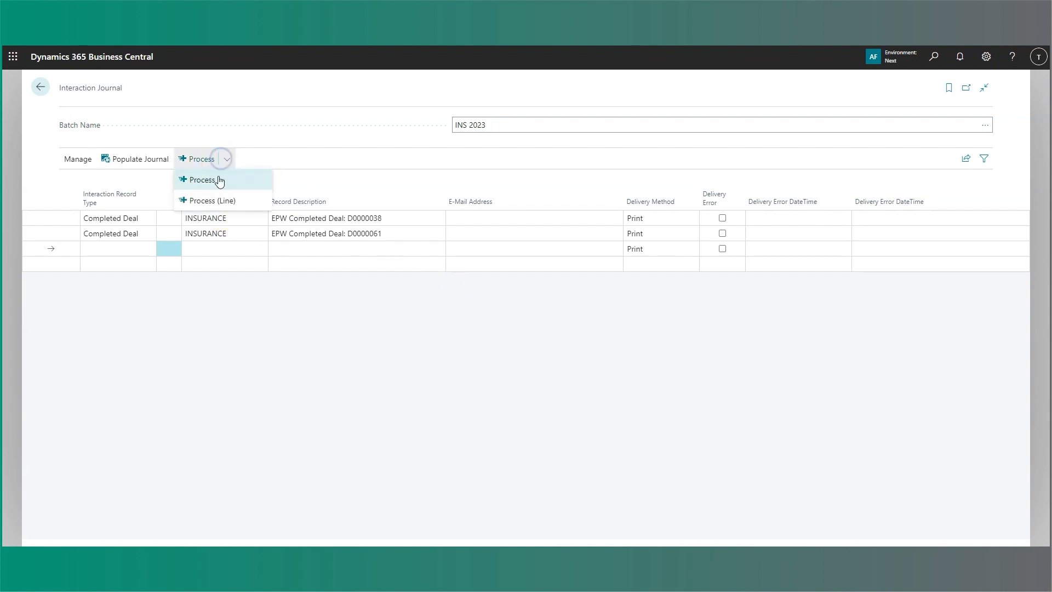
left_click(201, 179)
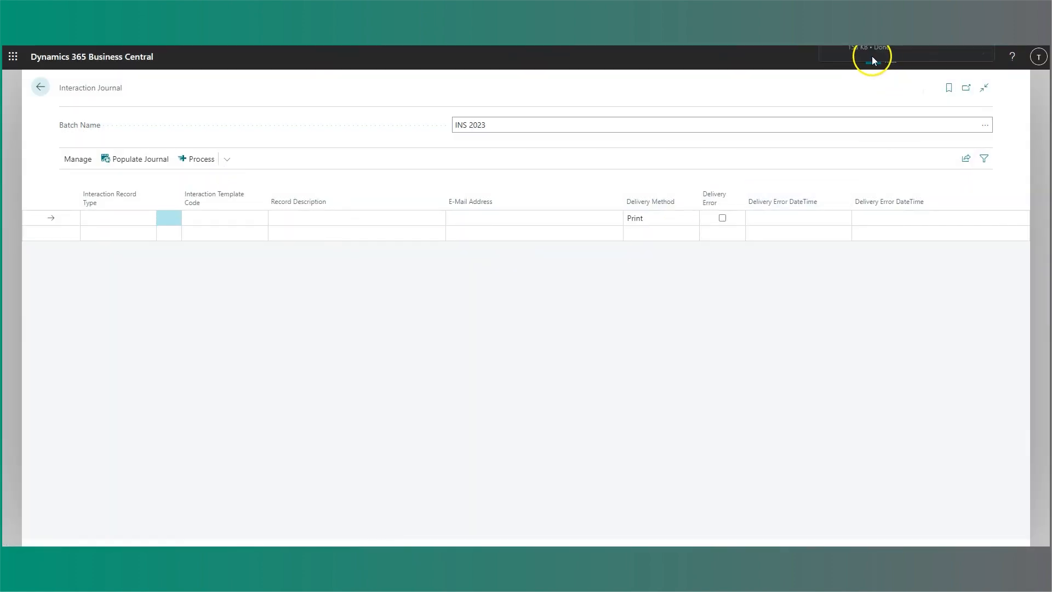
mouse_move(815, 133)
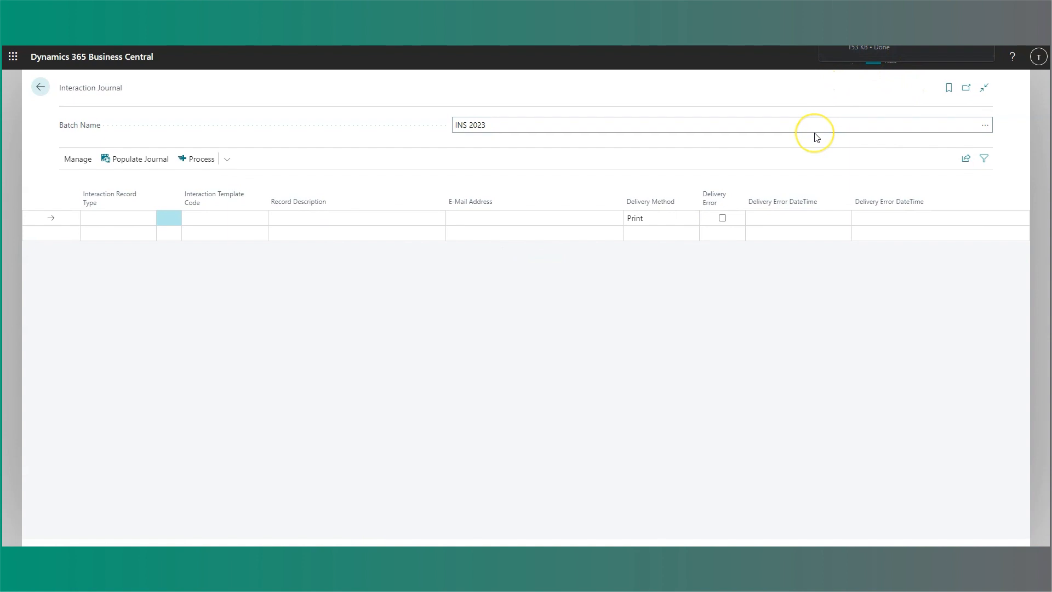